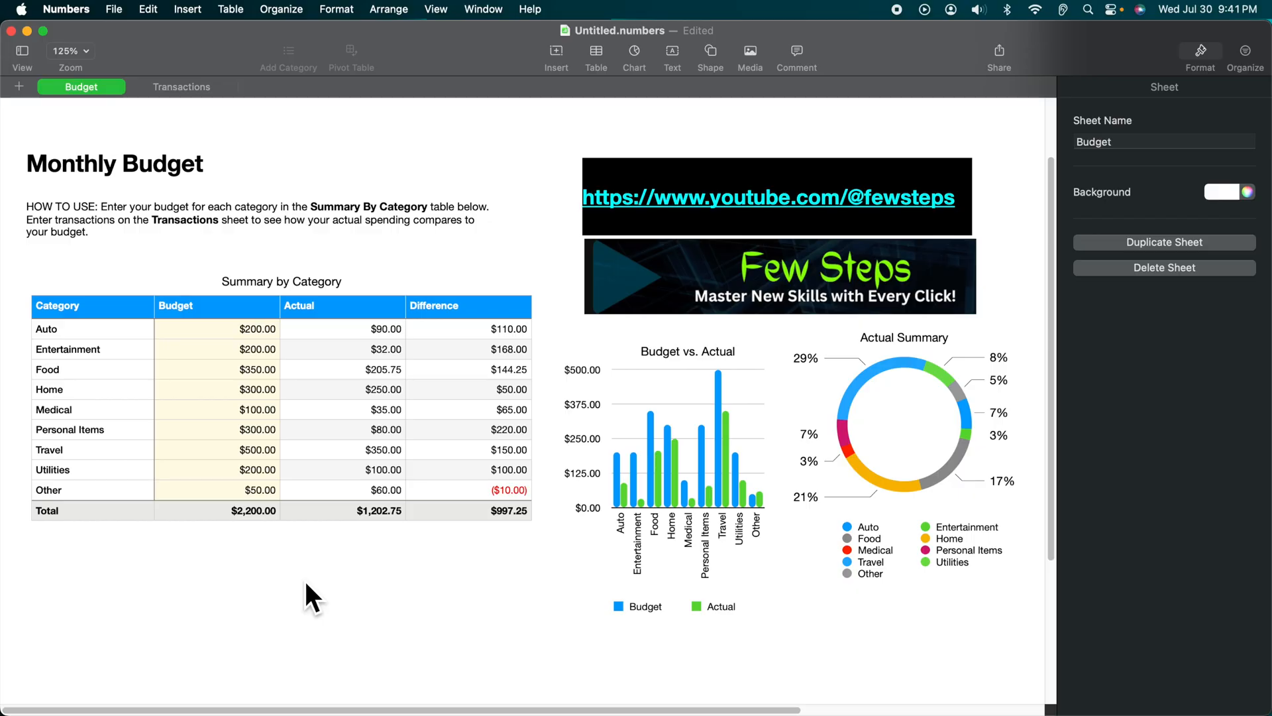
mouse_move(534, 202)
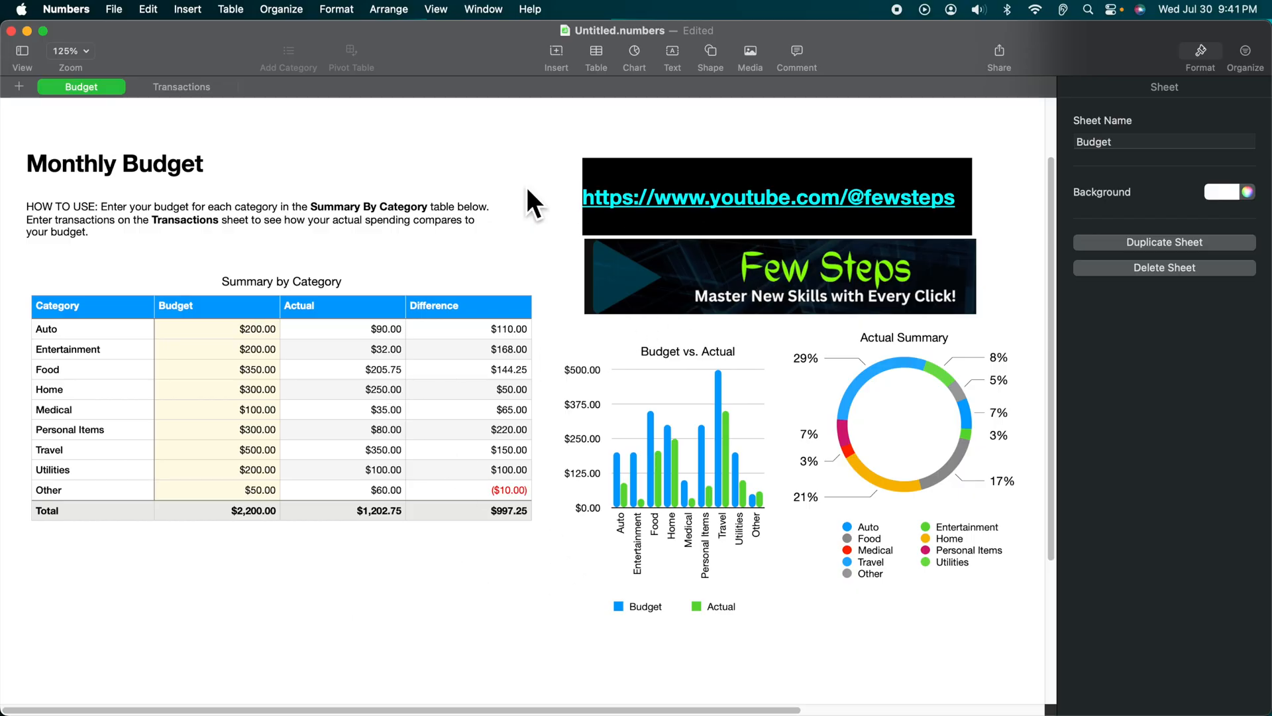
mouse_move(552, 461)
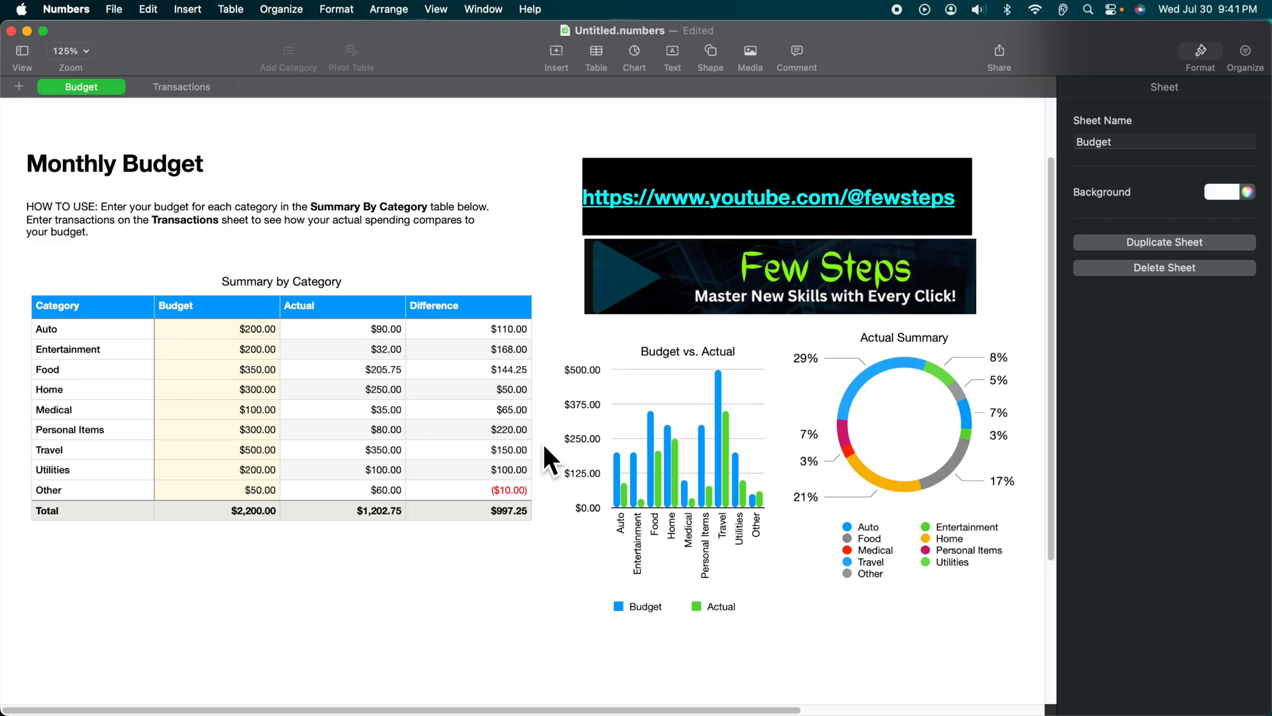
mouse_move(969, 480)
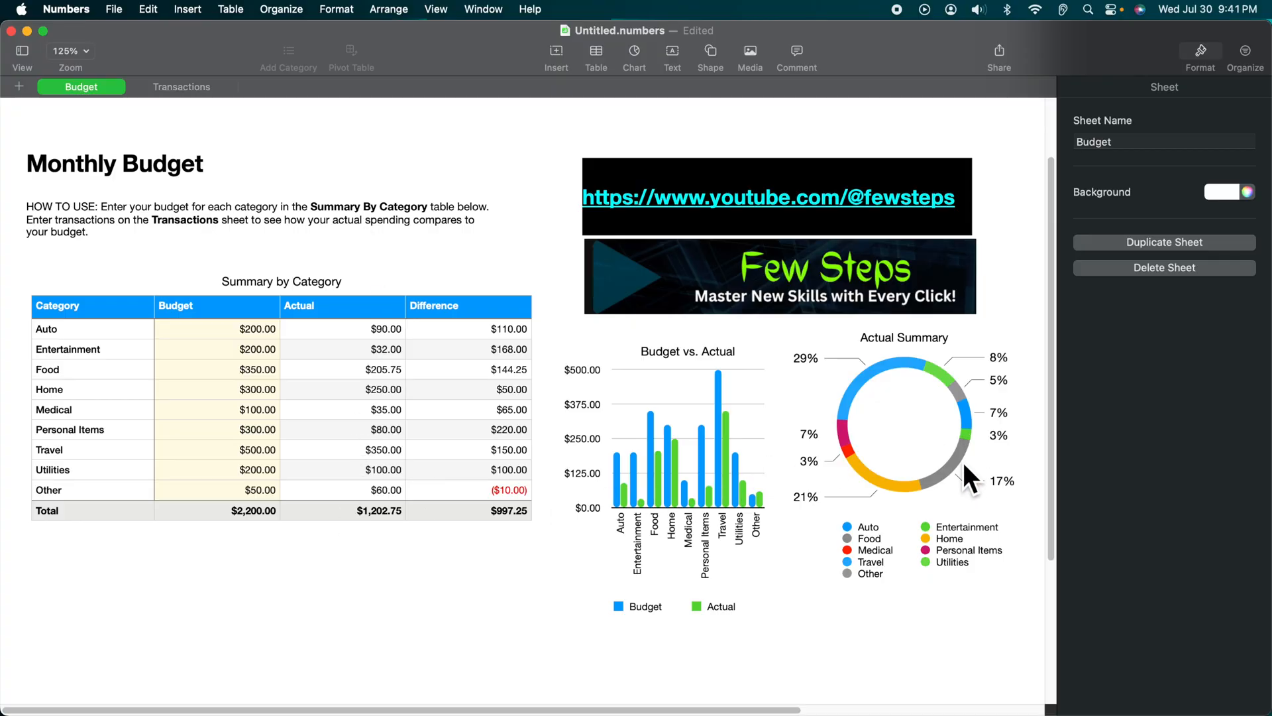
mouse_move(865, 451)
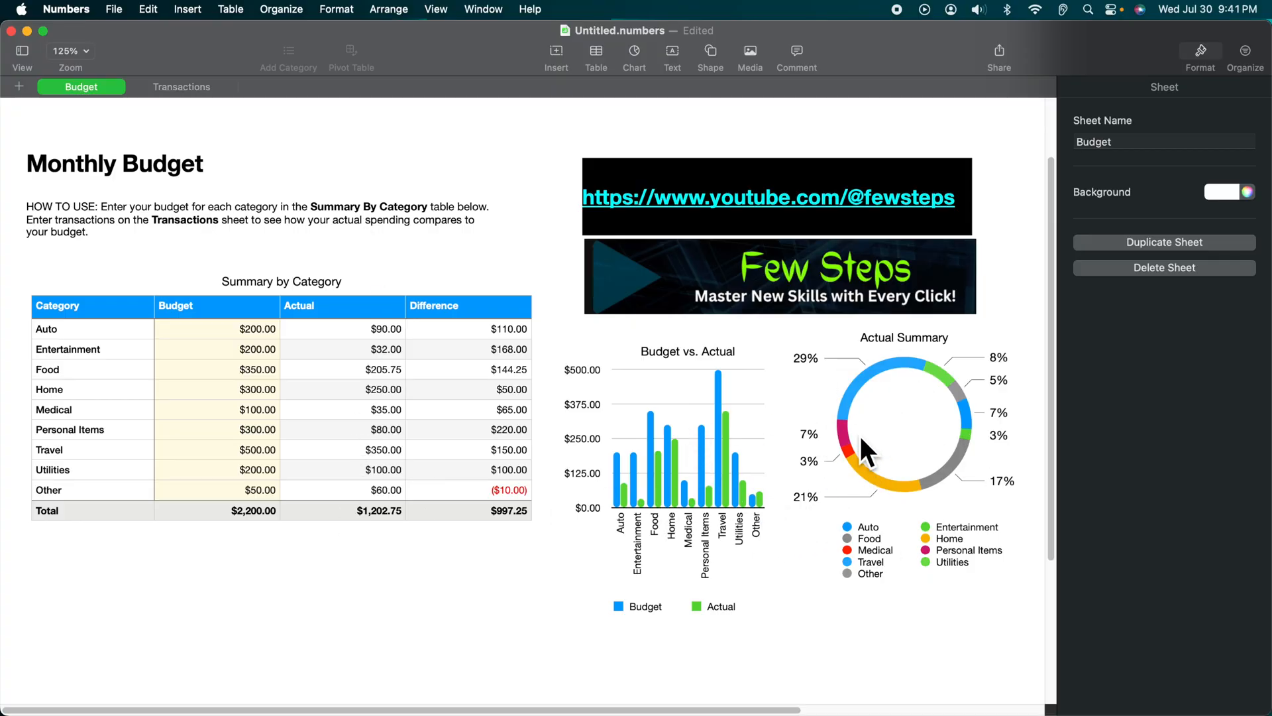
mouse_move(333, 236)
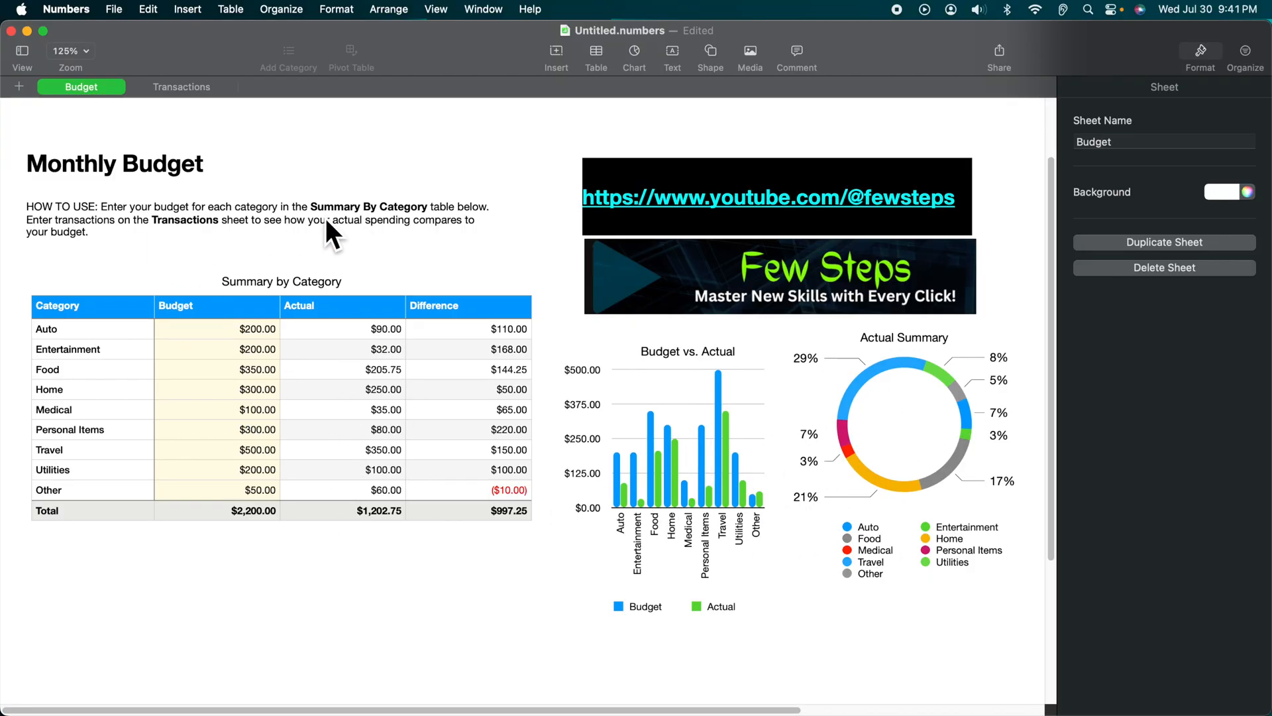
mouse_move(459, 470)
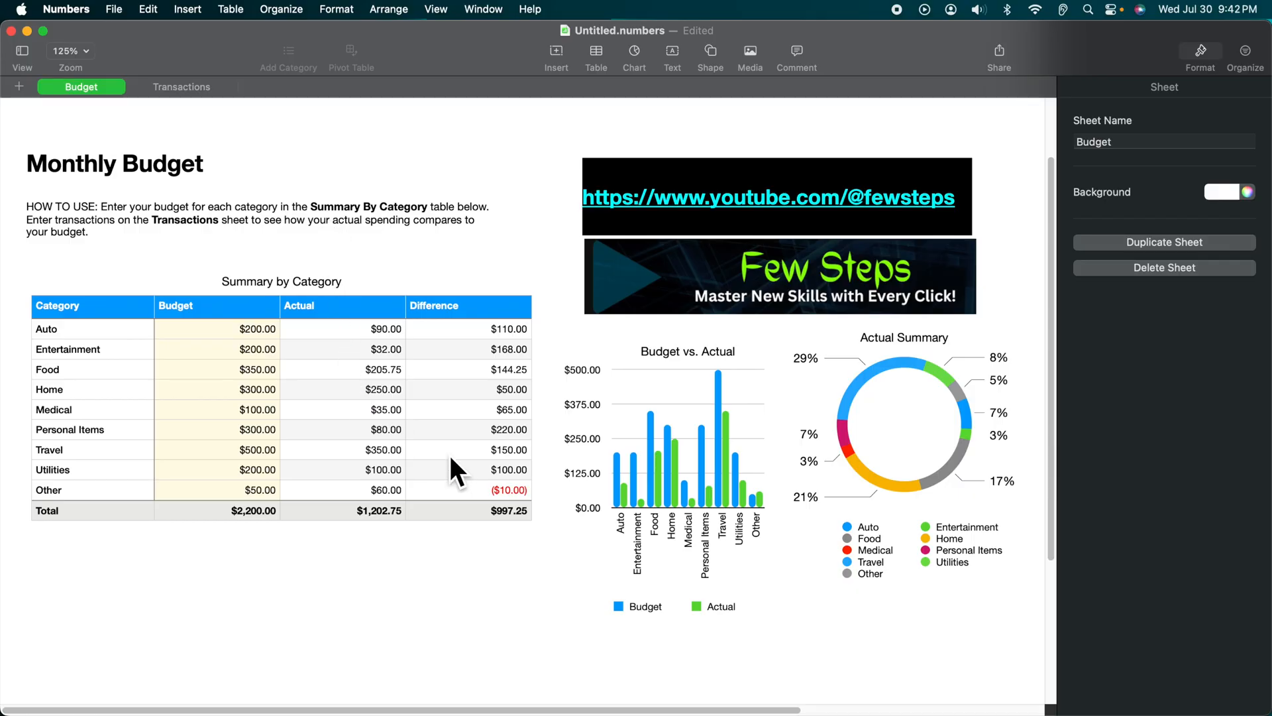
mouse_move(191, 535)
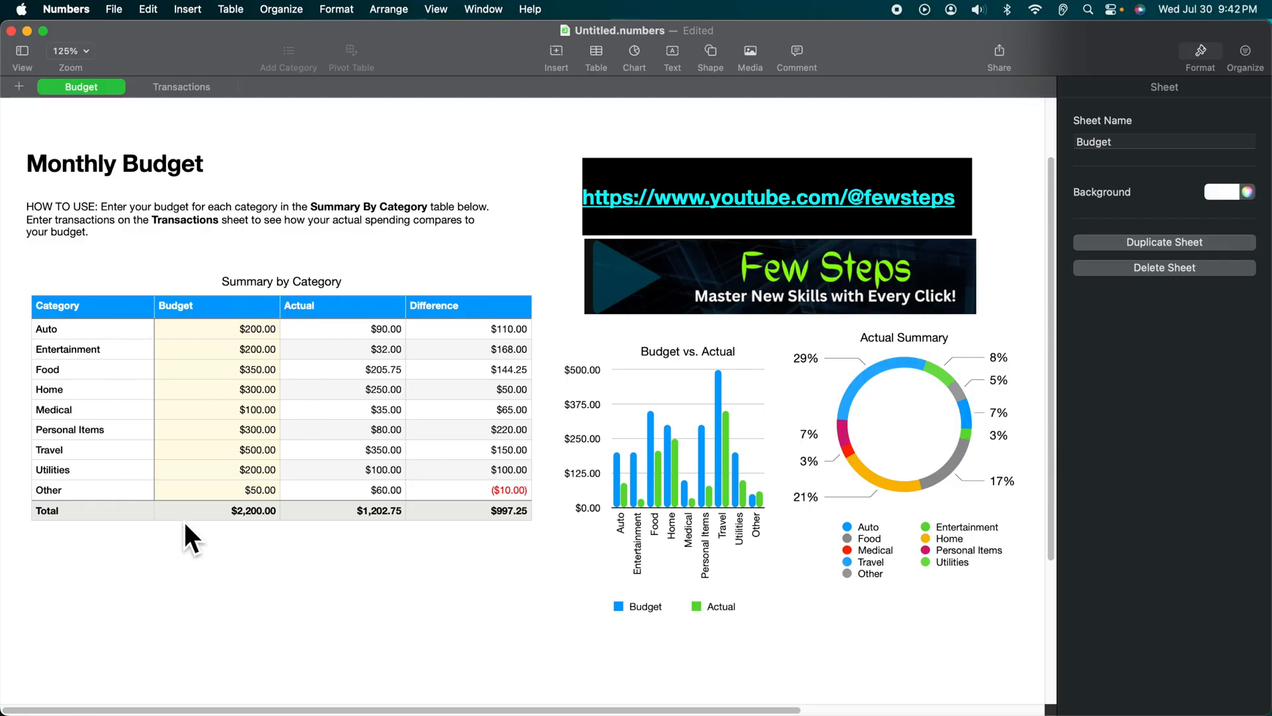
mouse_move(240, 495)
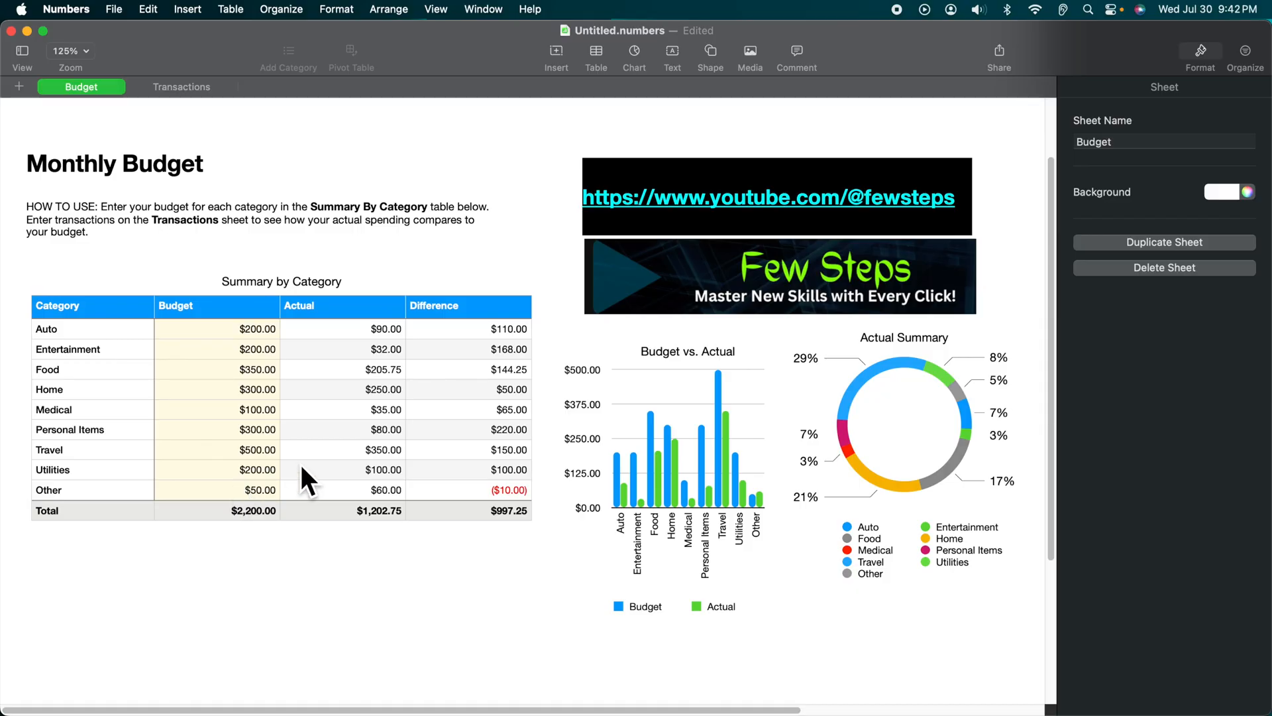
mouse_move(383, 623)
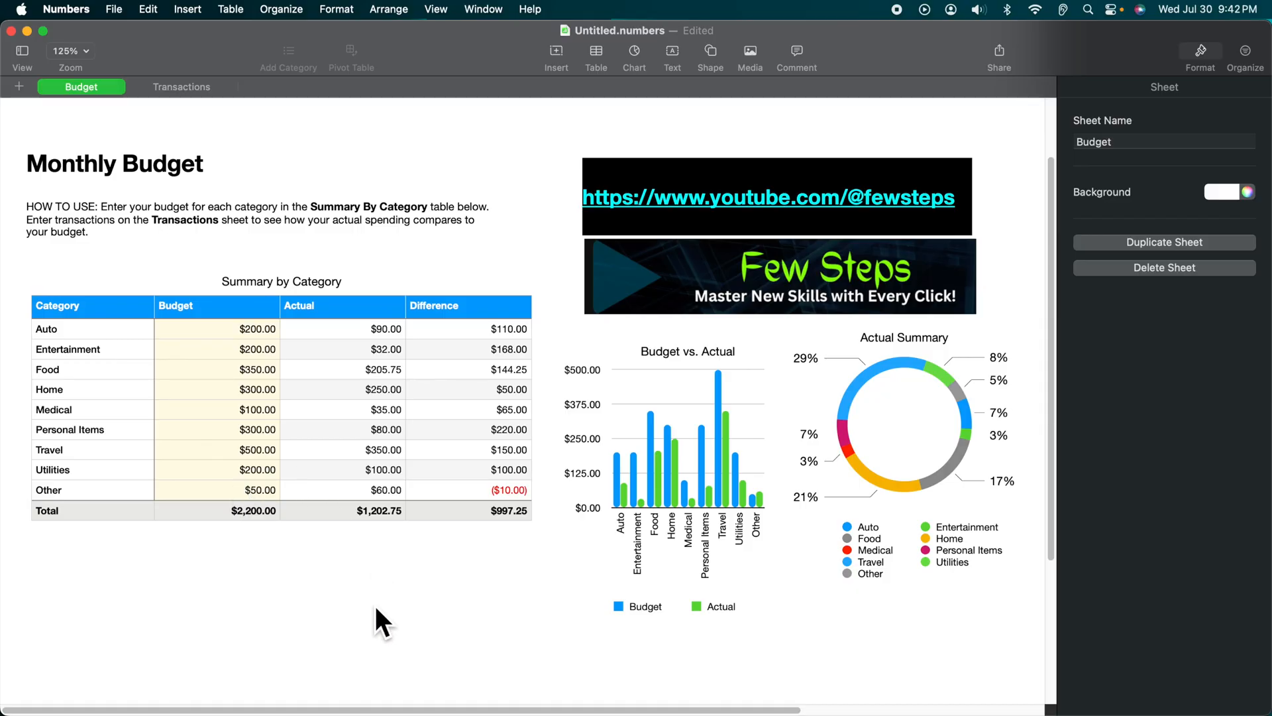
mouse_move(335, 335)
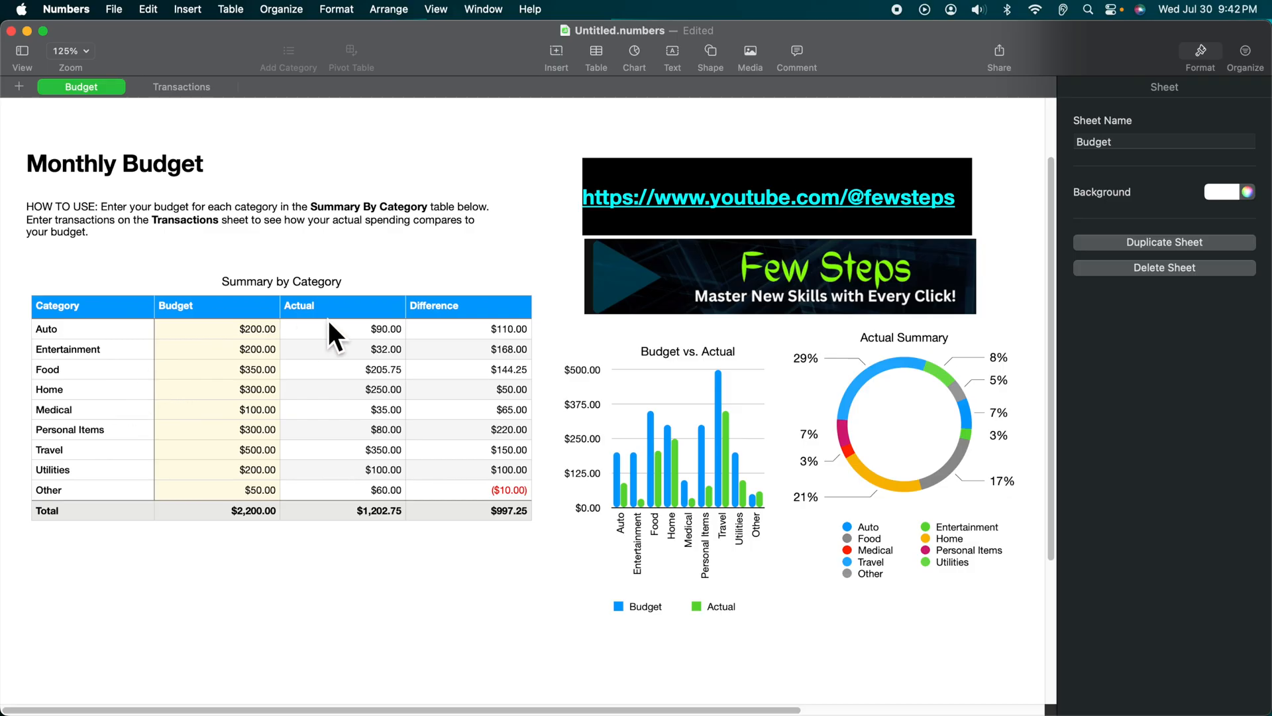
mouse_move(559, 292)
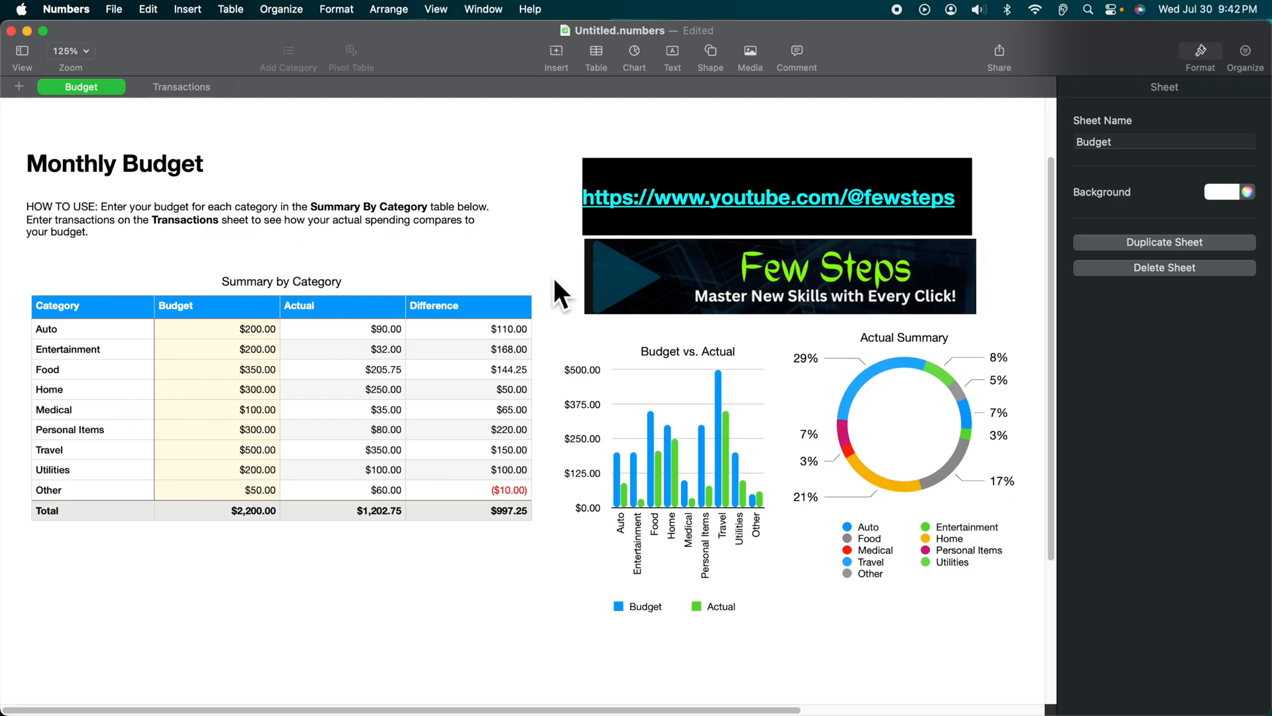
mouse_move(195, 333)
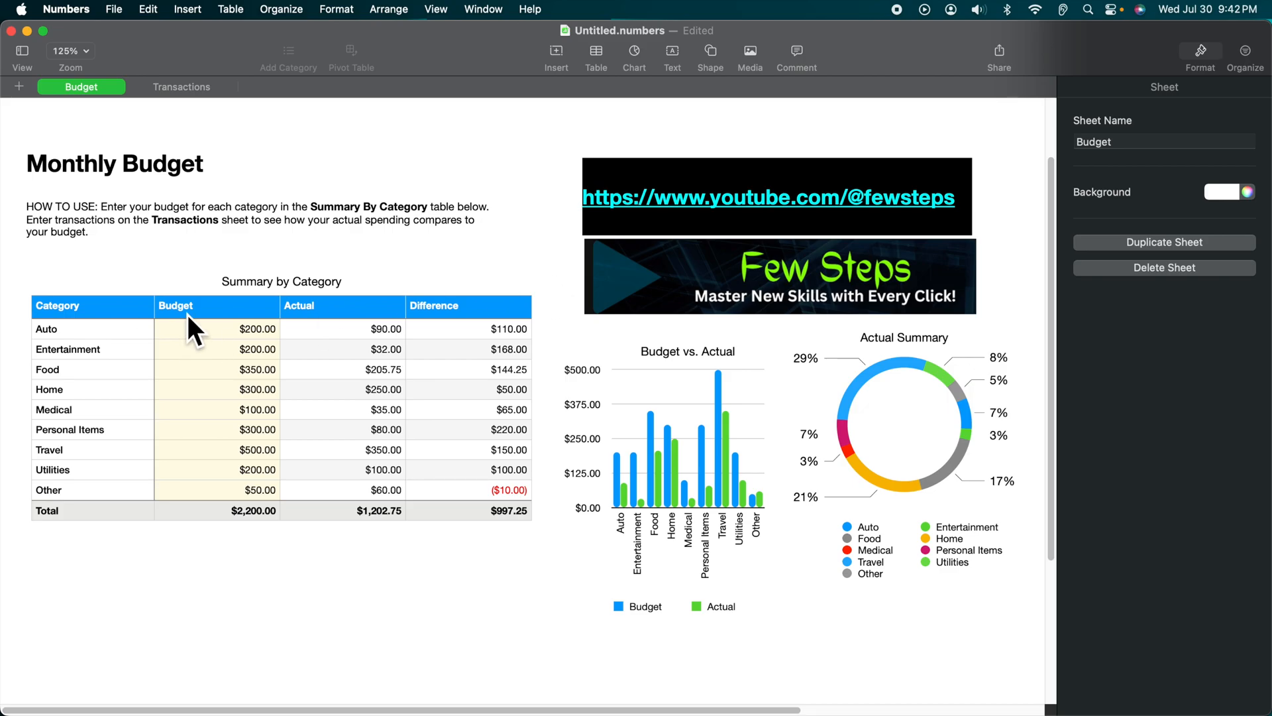
Select the Summary by Category table's cells and bring up its context menu to copy it
left_click(216, 329)
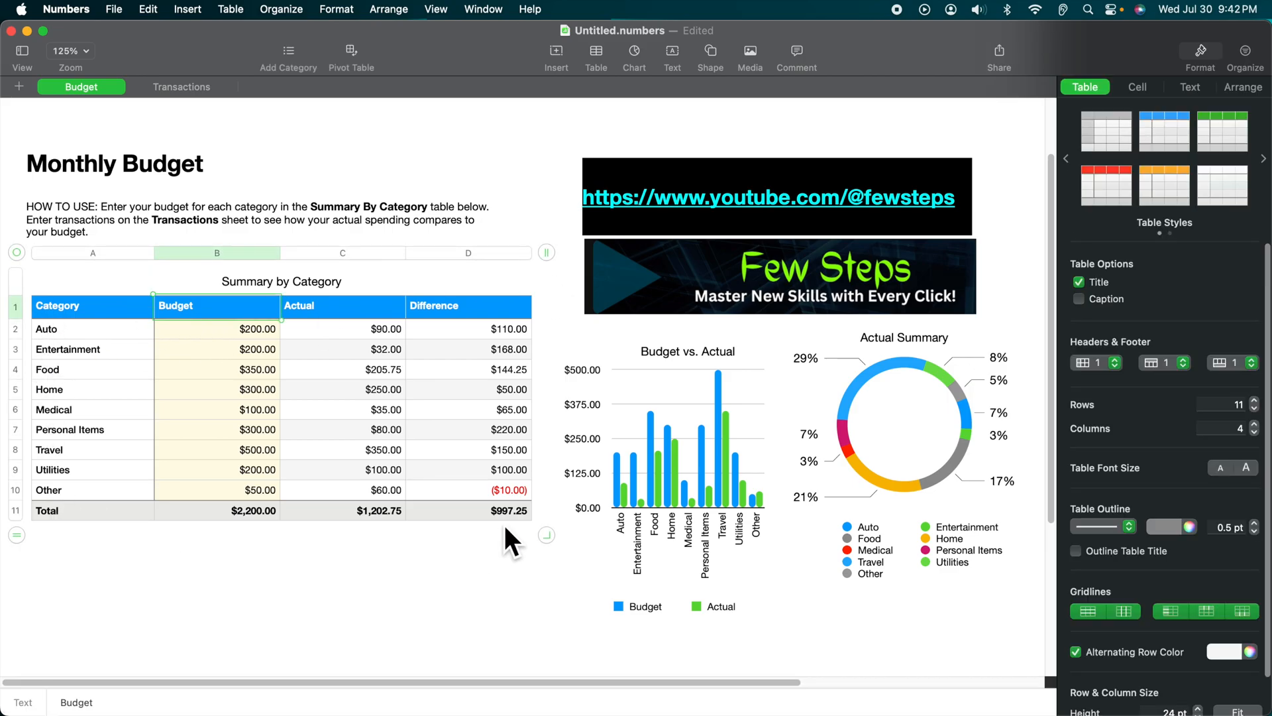
mouse_move(64, 332)
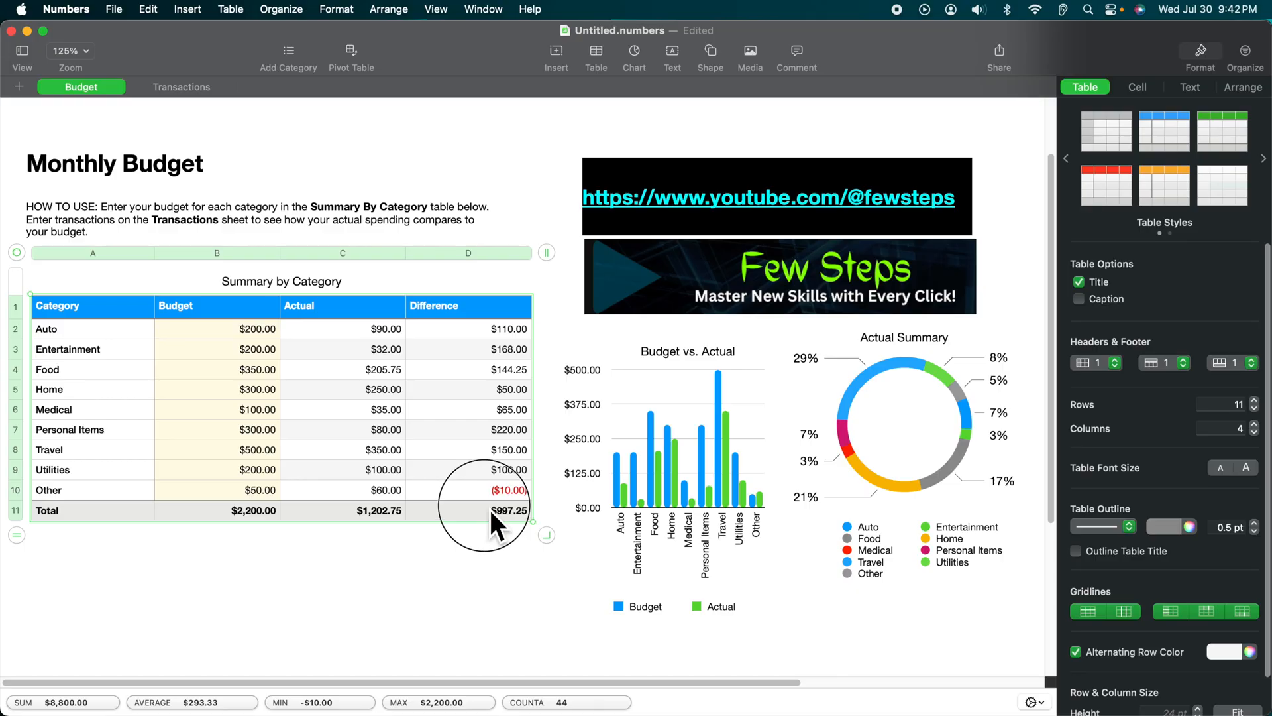
mouse_move(439, 332)
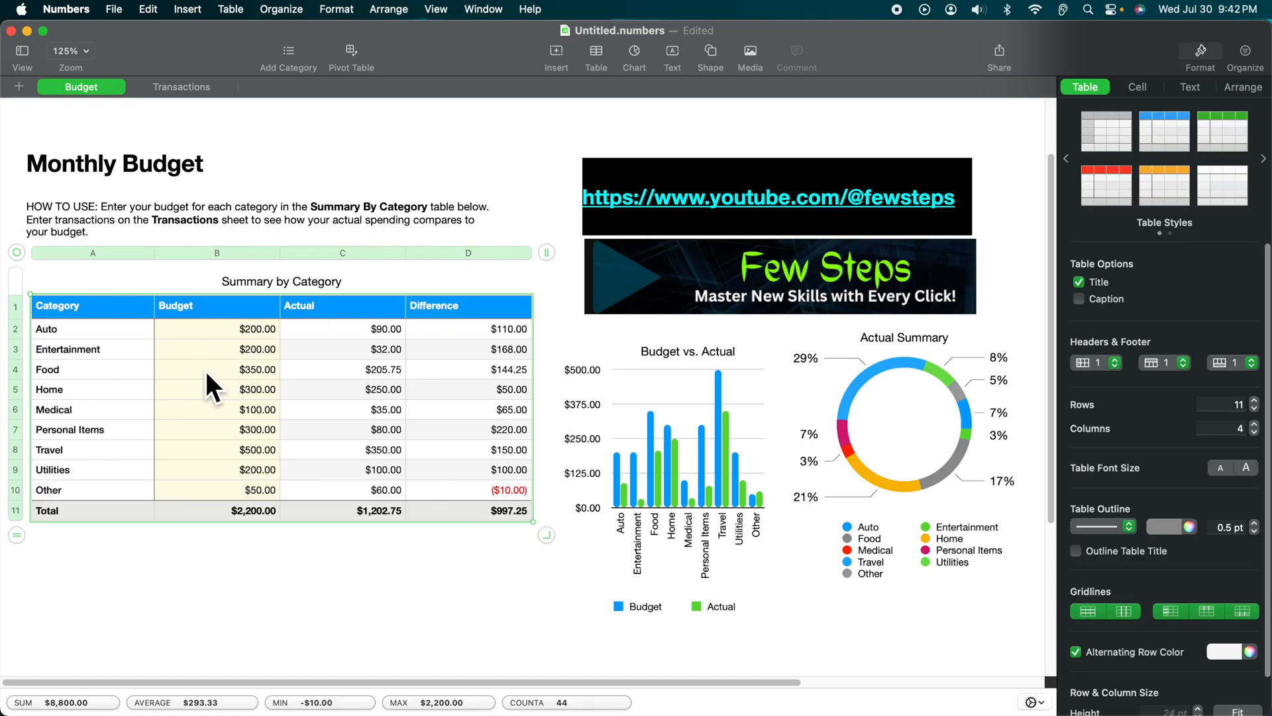
right_click(211, 386)
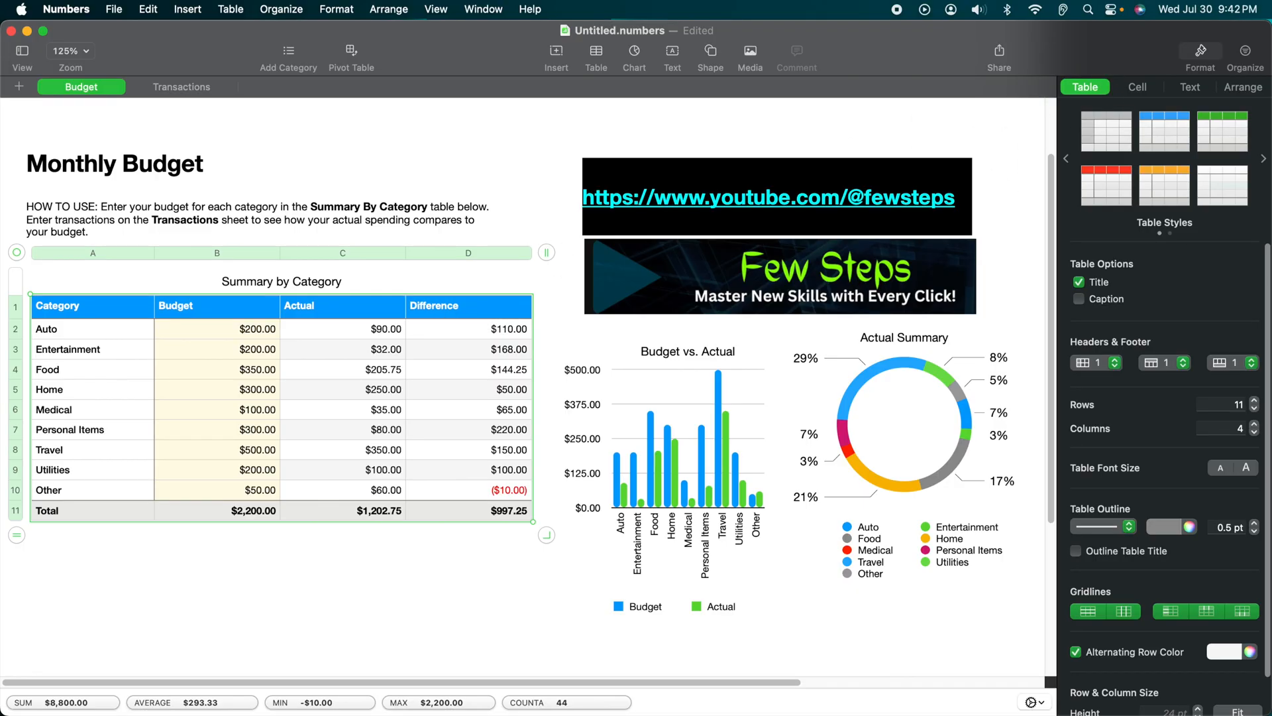
Launch Preview from Spotlight by entering 'preview.app'
type("sc")
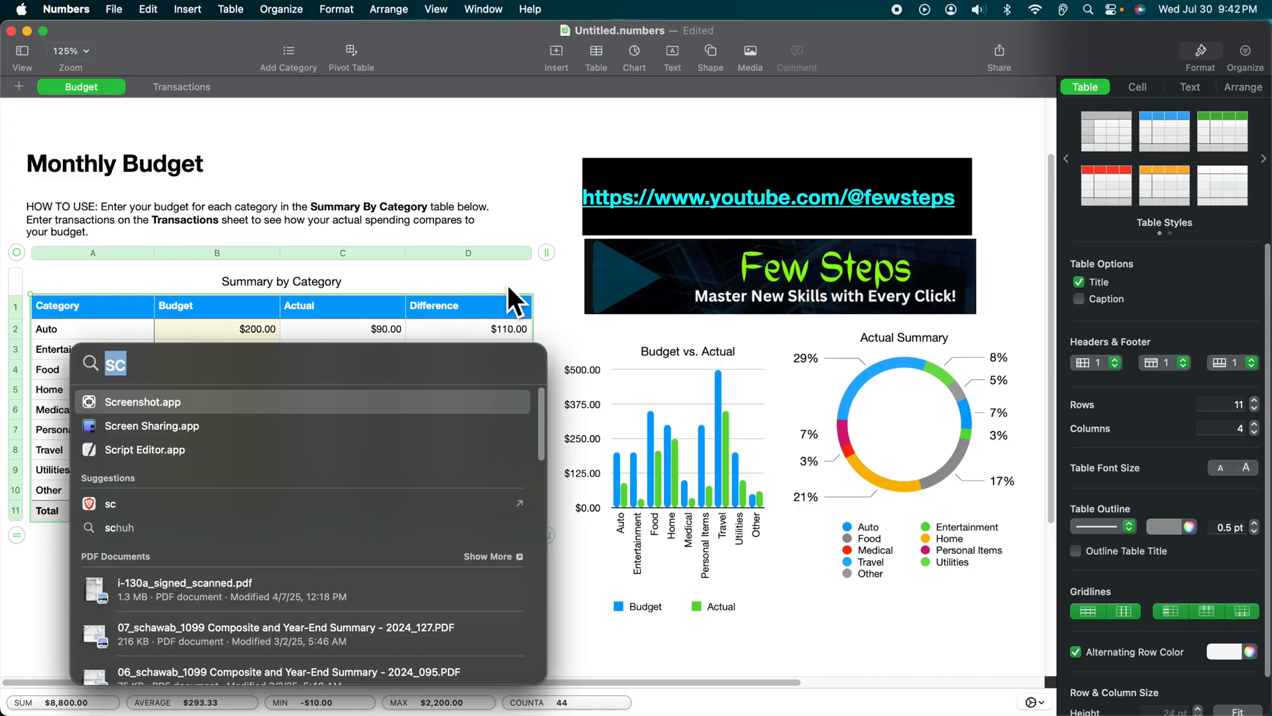
type("preview.app")
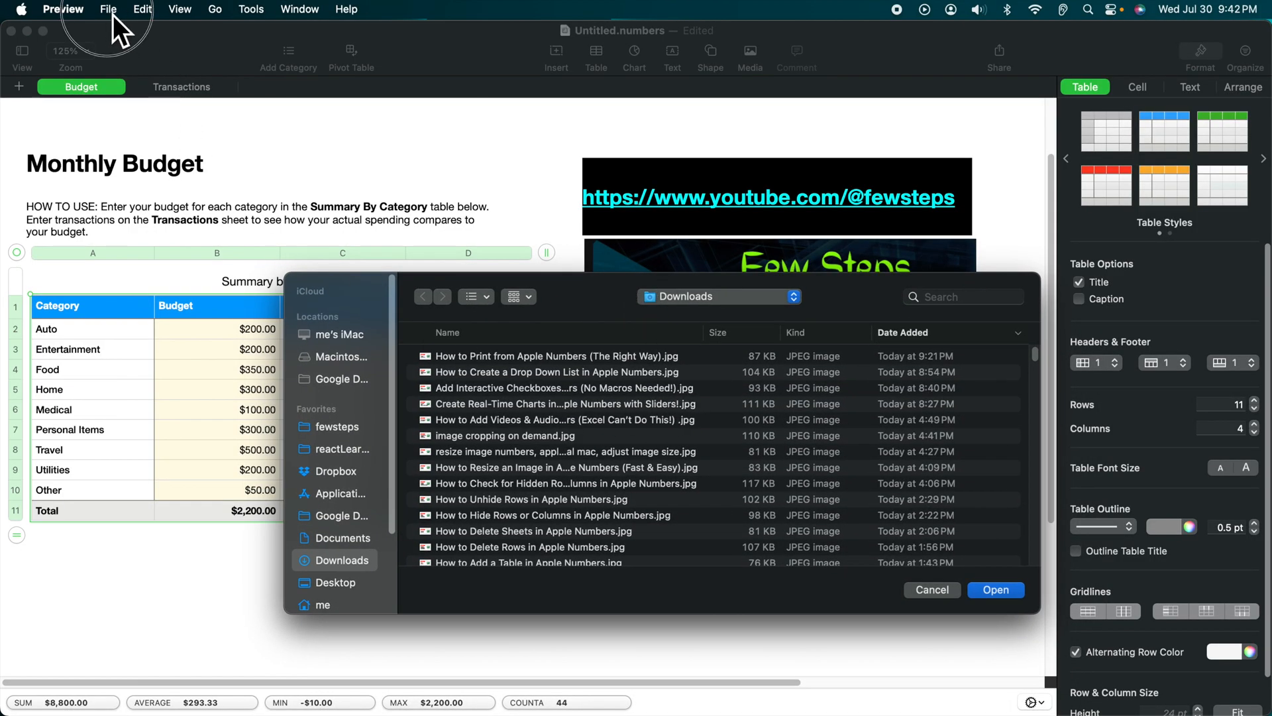
Create an untitled Preview document from the clipboard via File > New from Clipboard
left_click(107, 9)
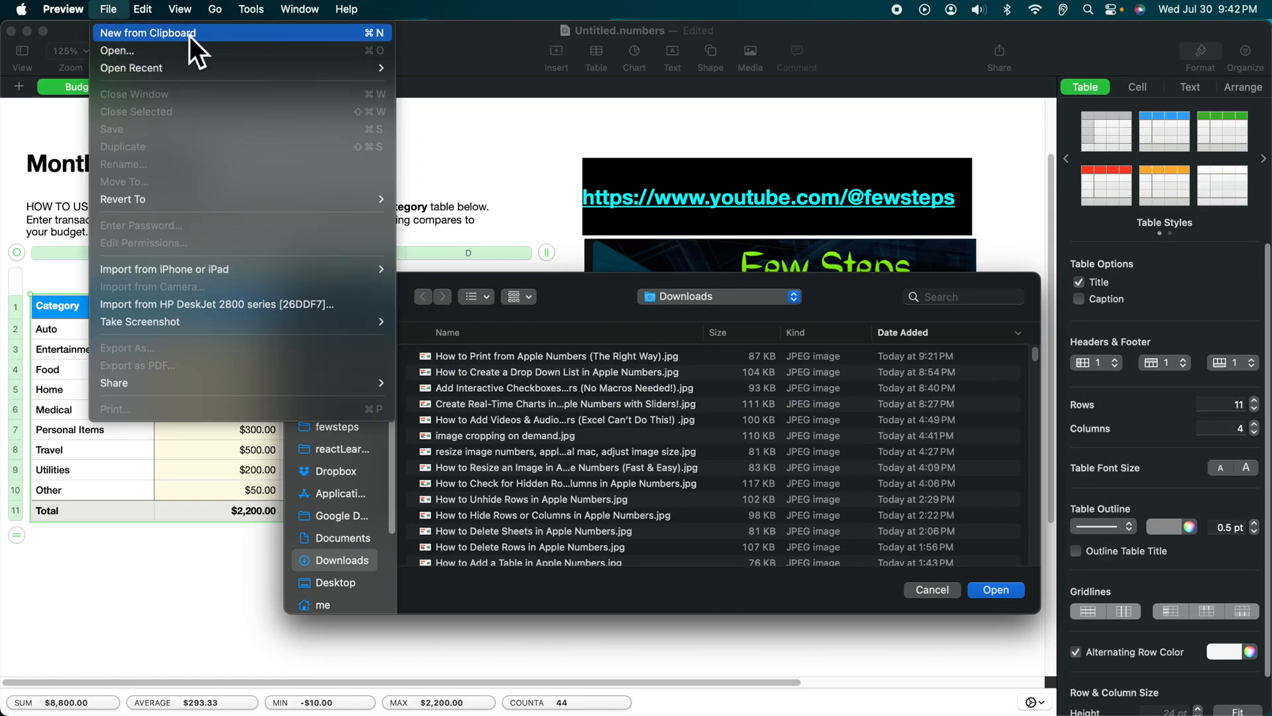
left_click(149, 31)
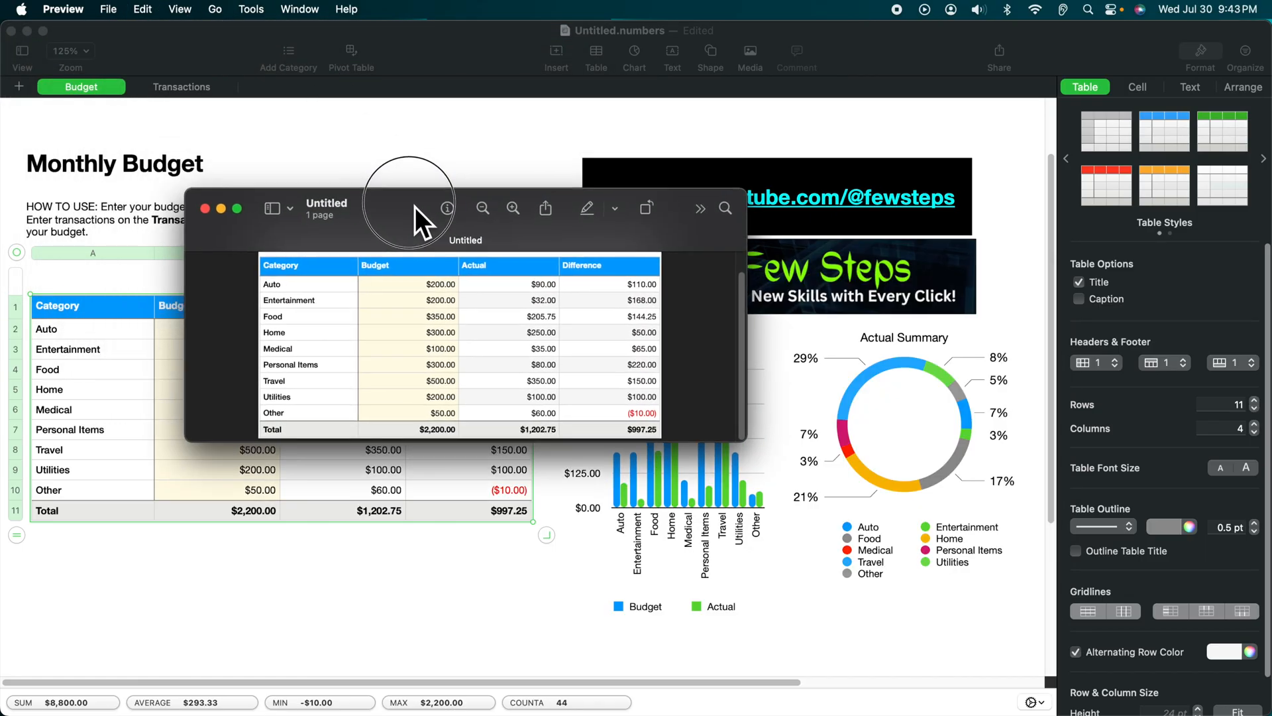
mouse_move(134, 455)
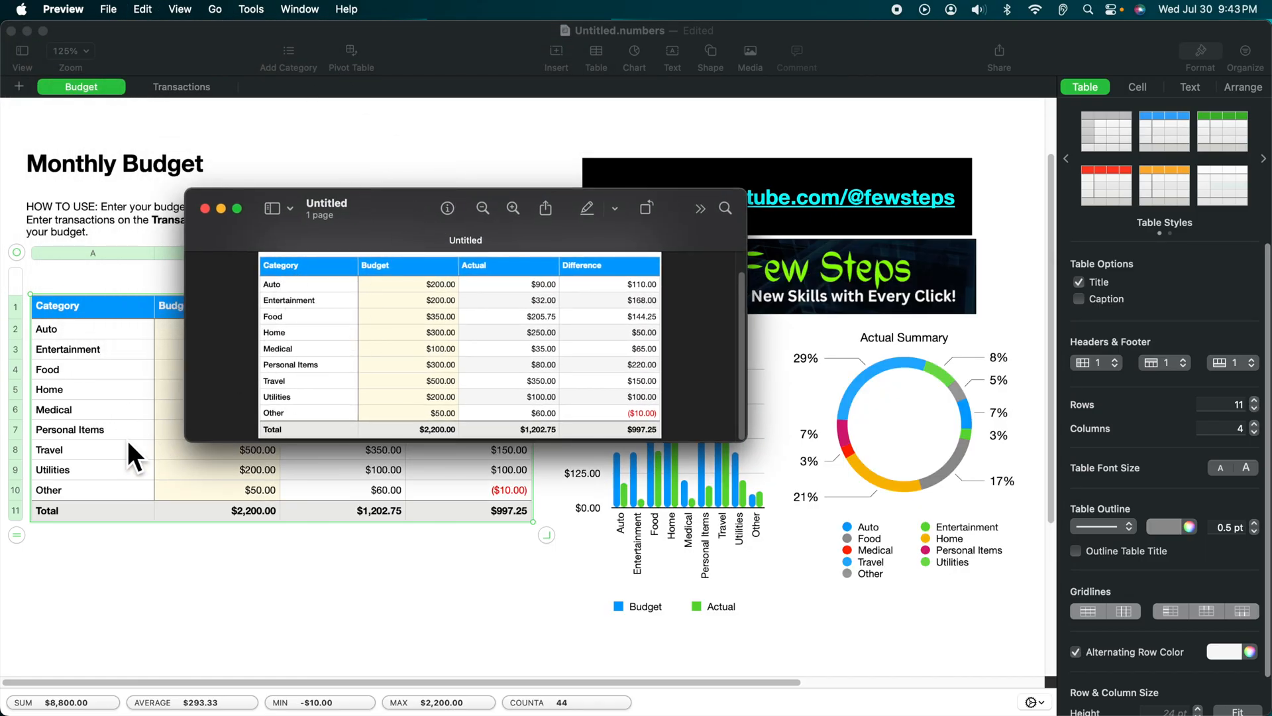
mouse_move(199, 493)
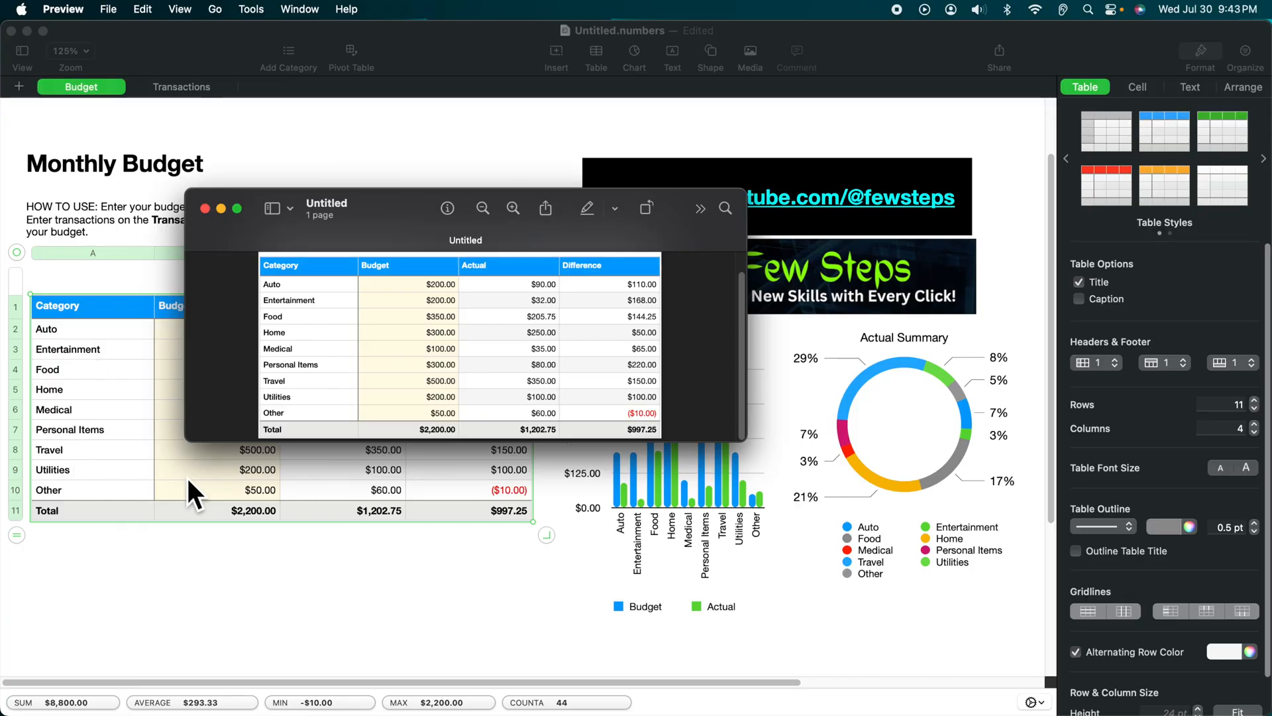
mouse_move(460, 493)
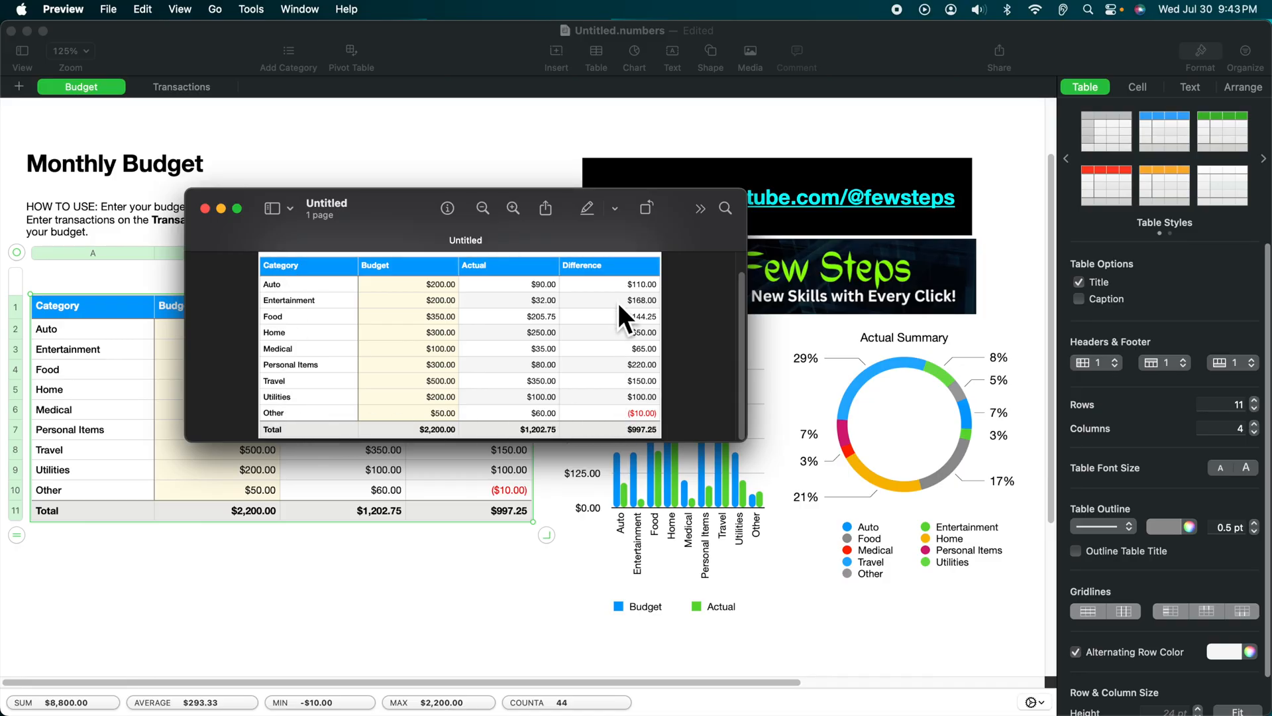
mouse_move(509, 339)
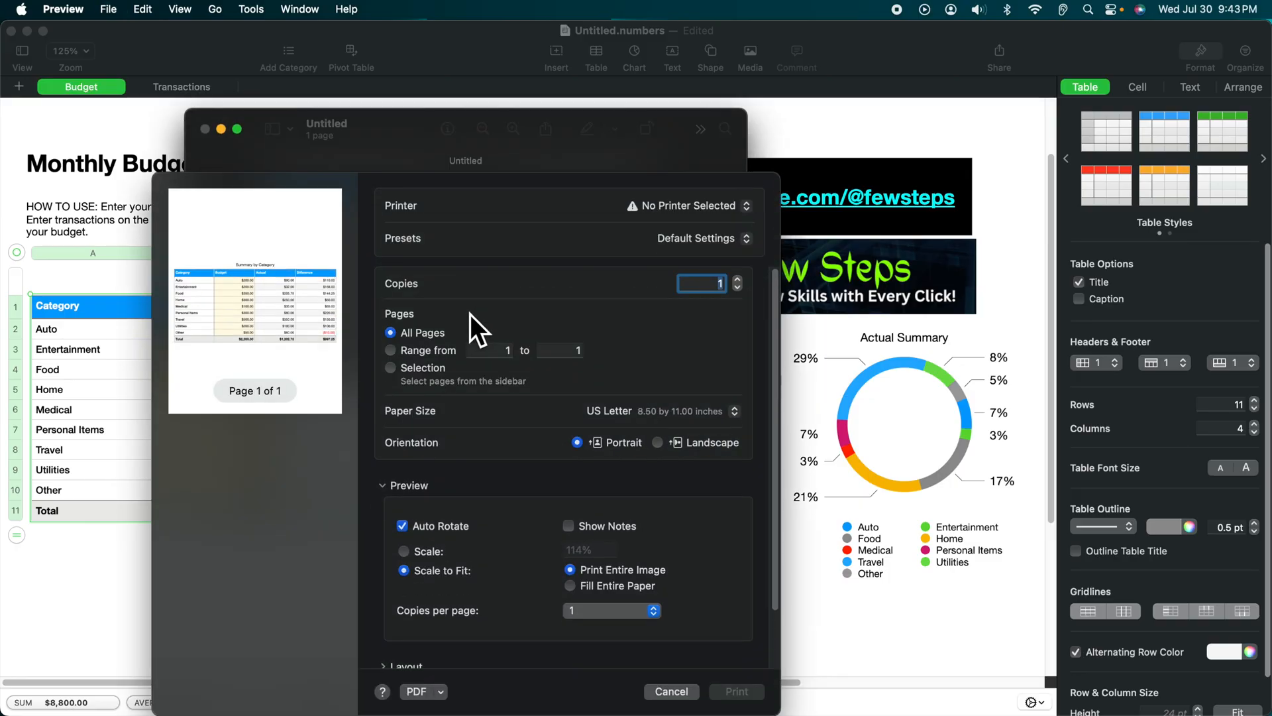
mouse_move(440, 225)
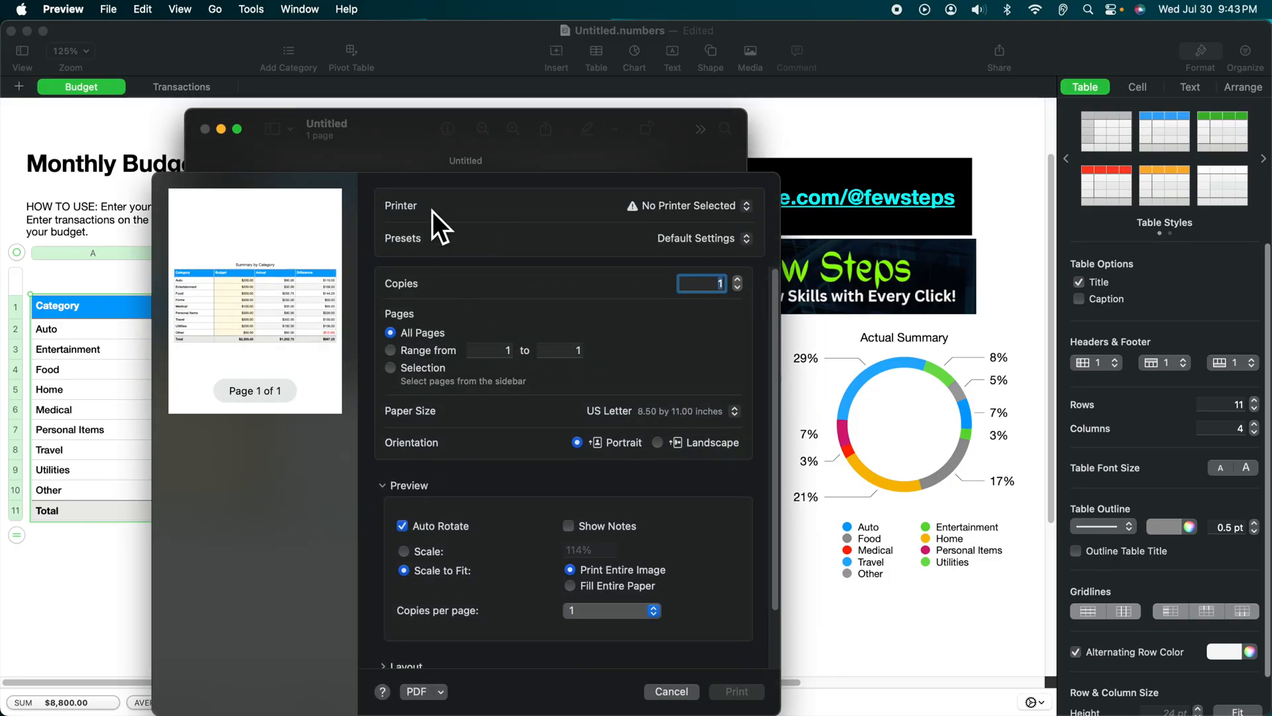
mouse_move(534, 199)
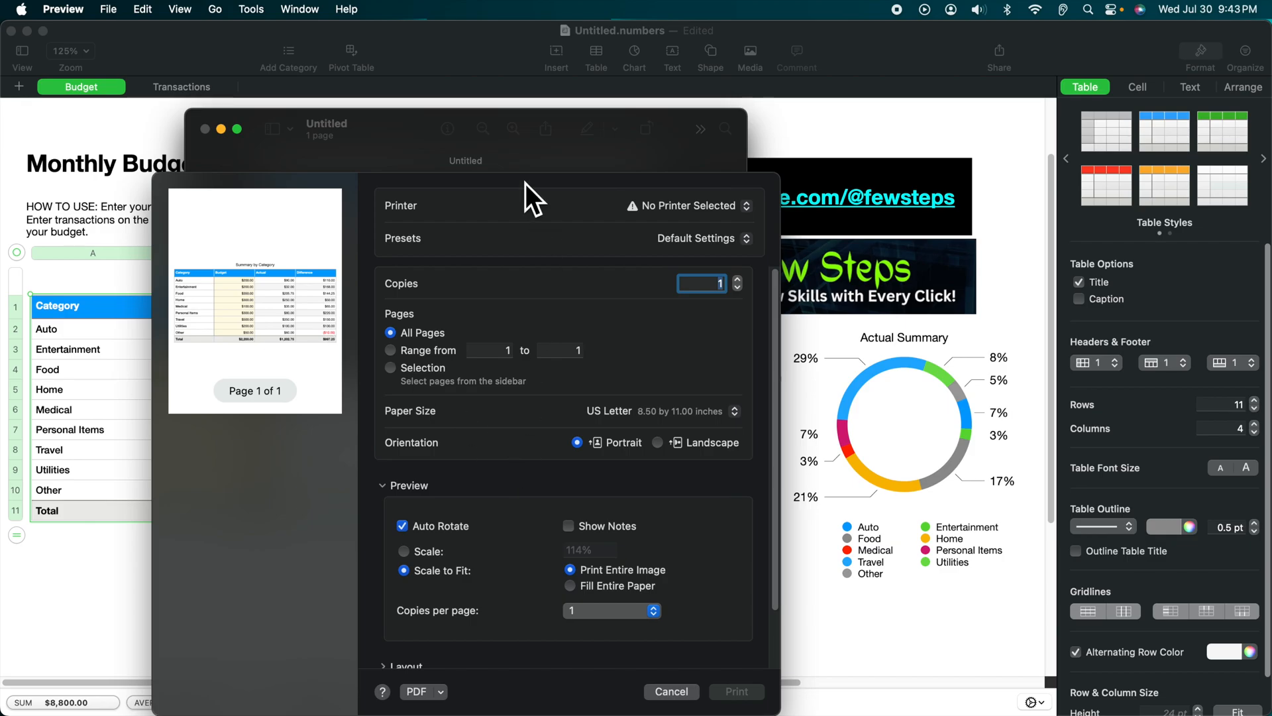
mouse_move(367, 592)
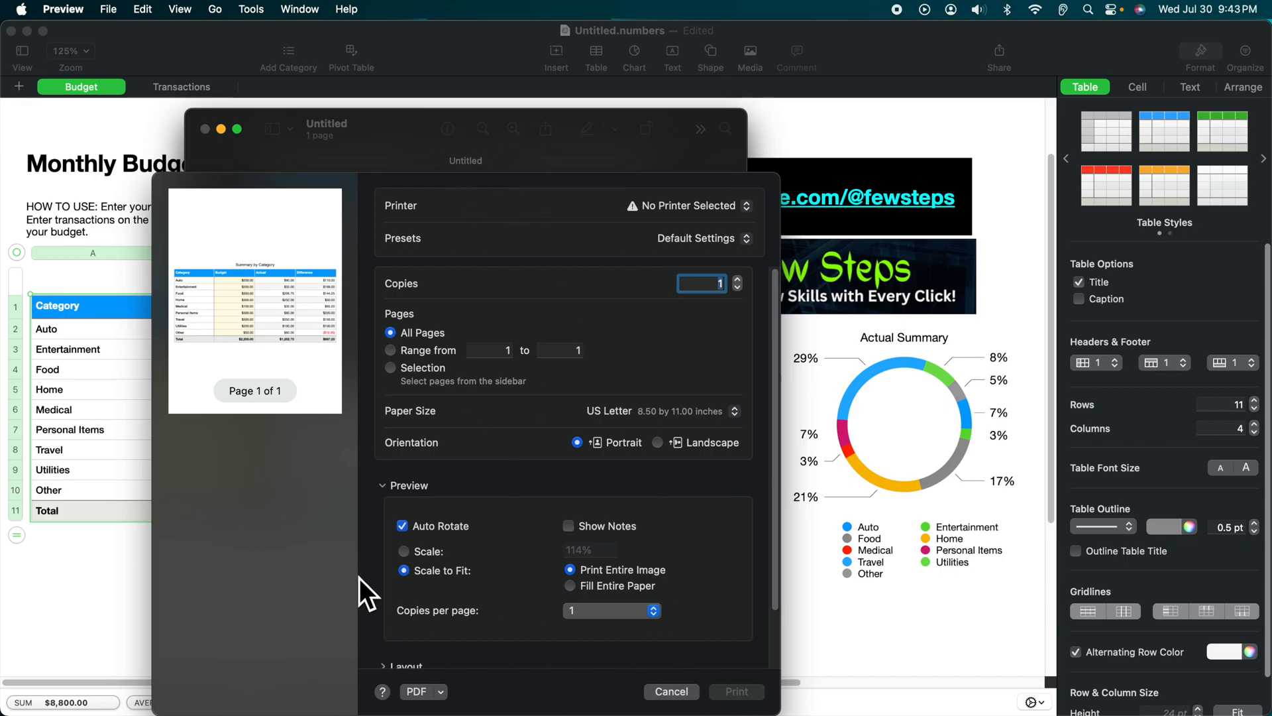
mouse_move(624, 519)
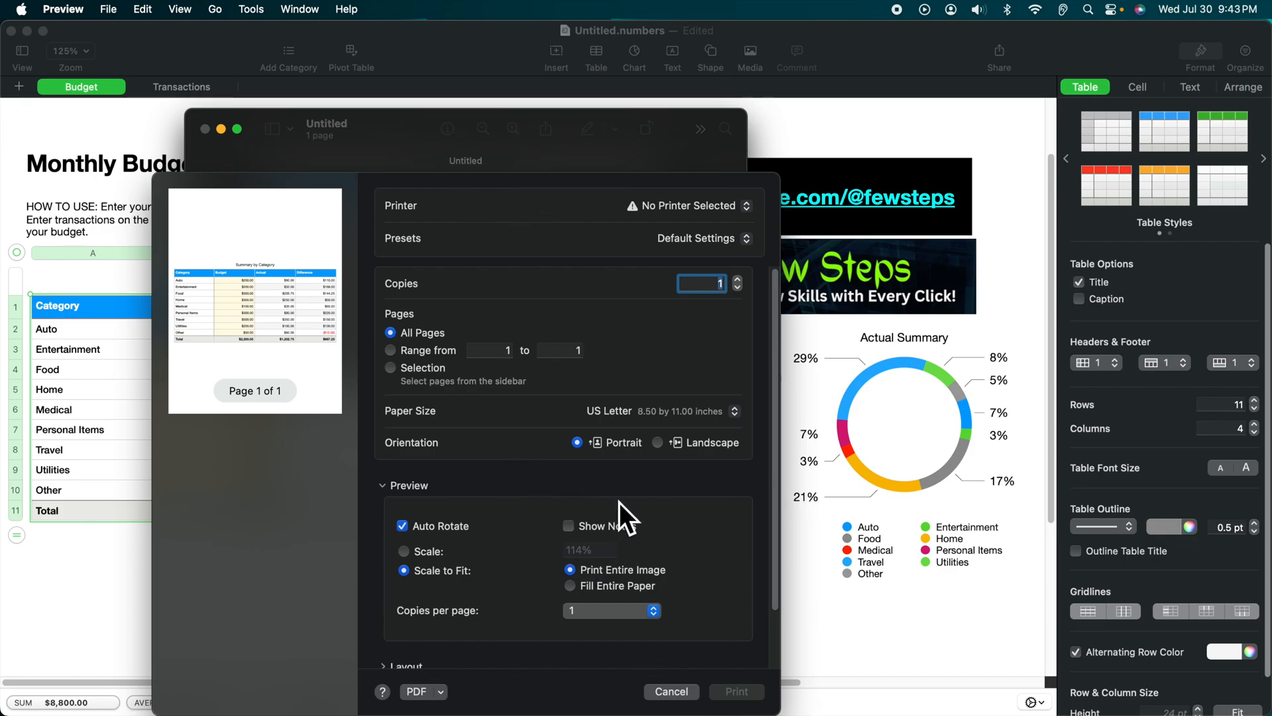
mouse_move(569, 240)
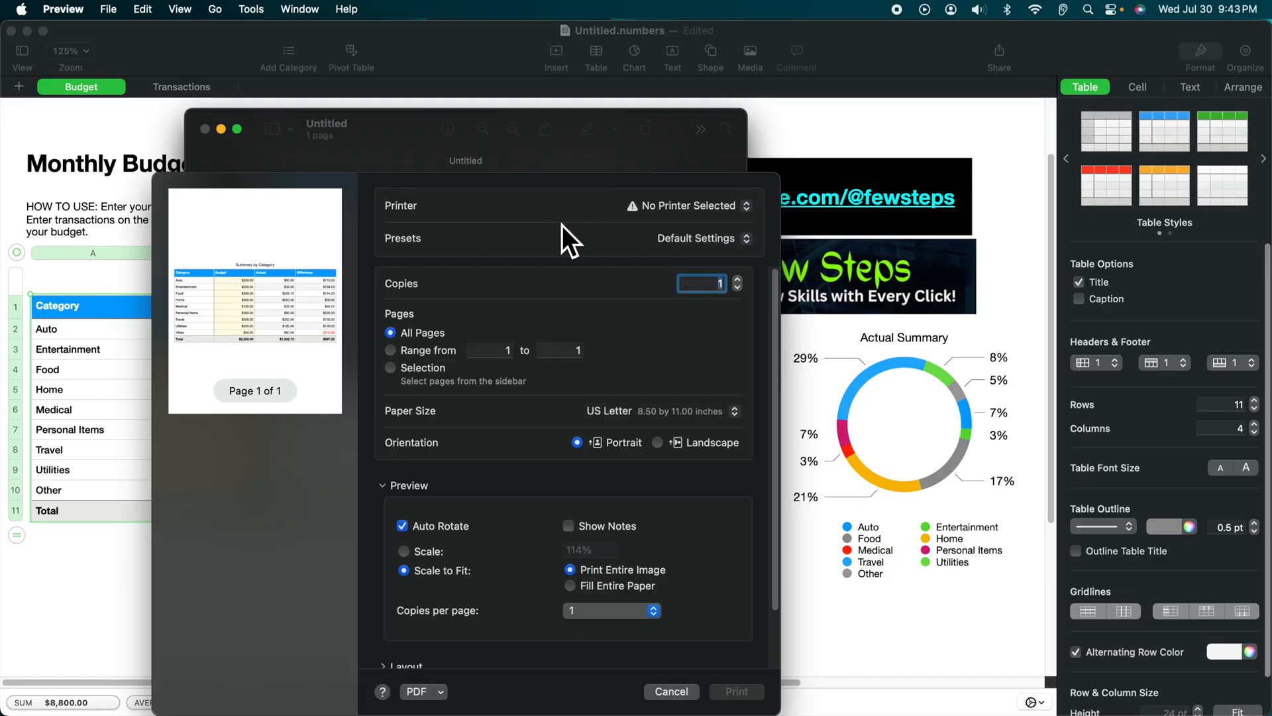
Check the Printer pop-up, cancel printing, and close the untitled document to trigger the keep prompt
left_click(684, 206)
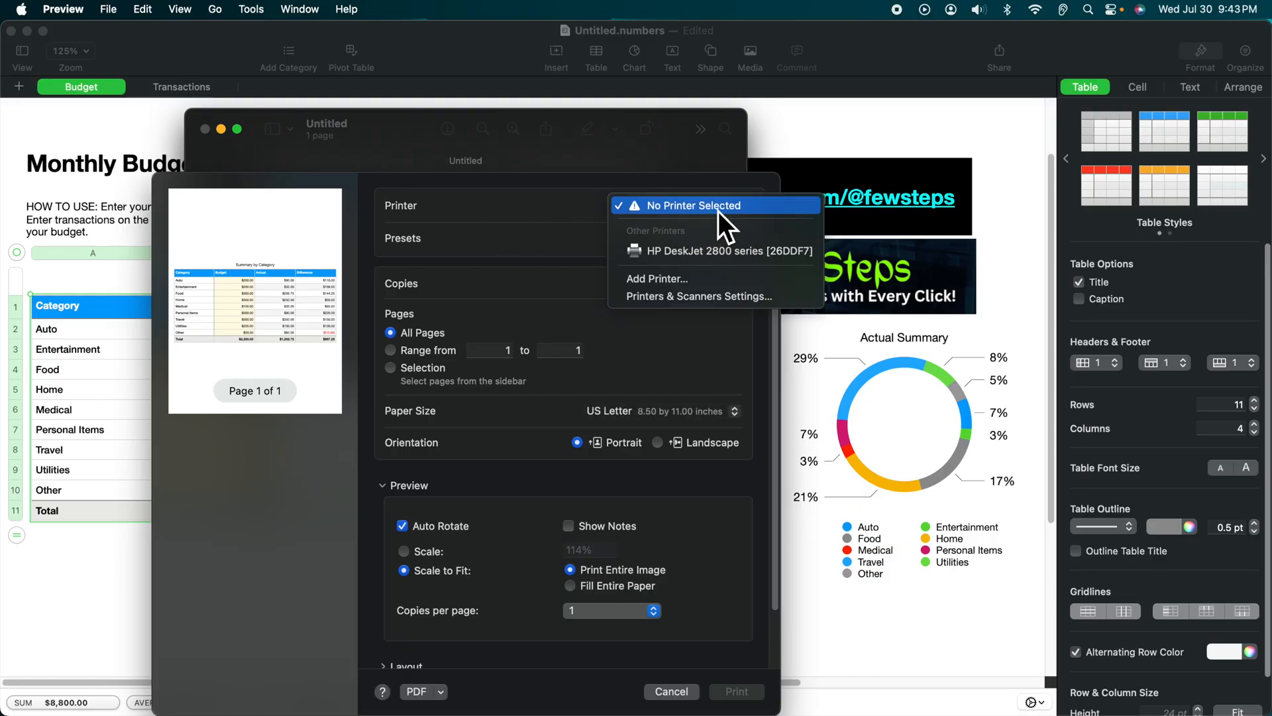
mouse_move(619, 250)
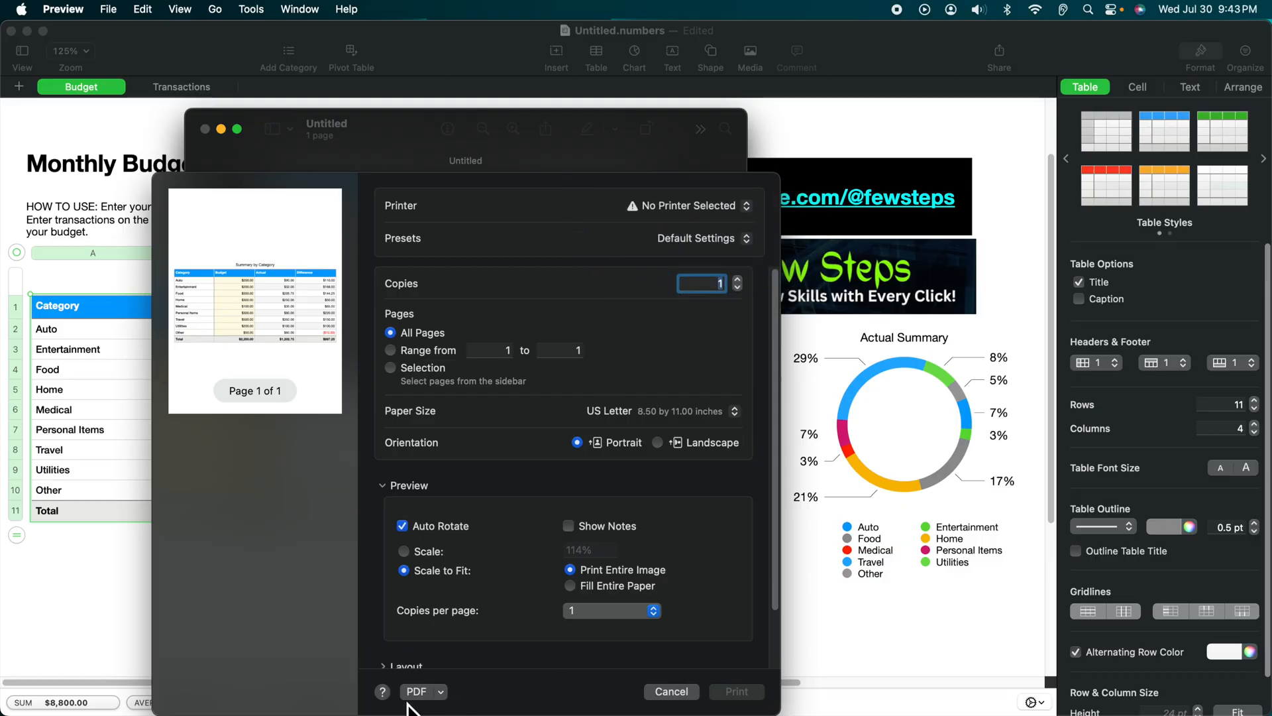
mouse_move(319, 319)
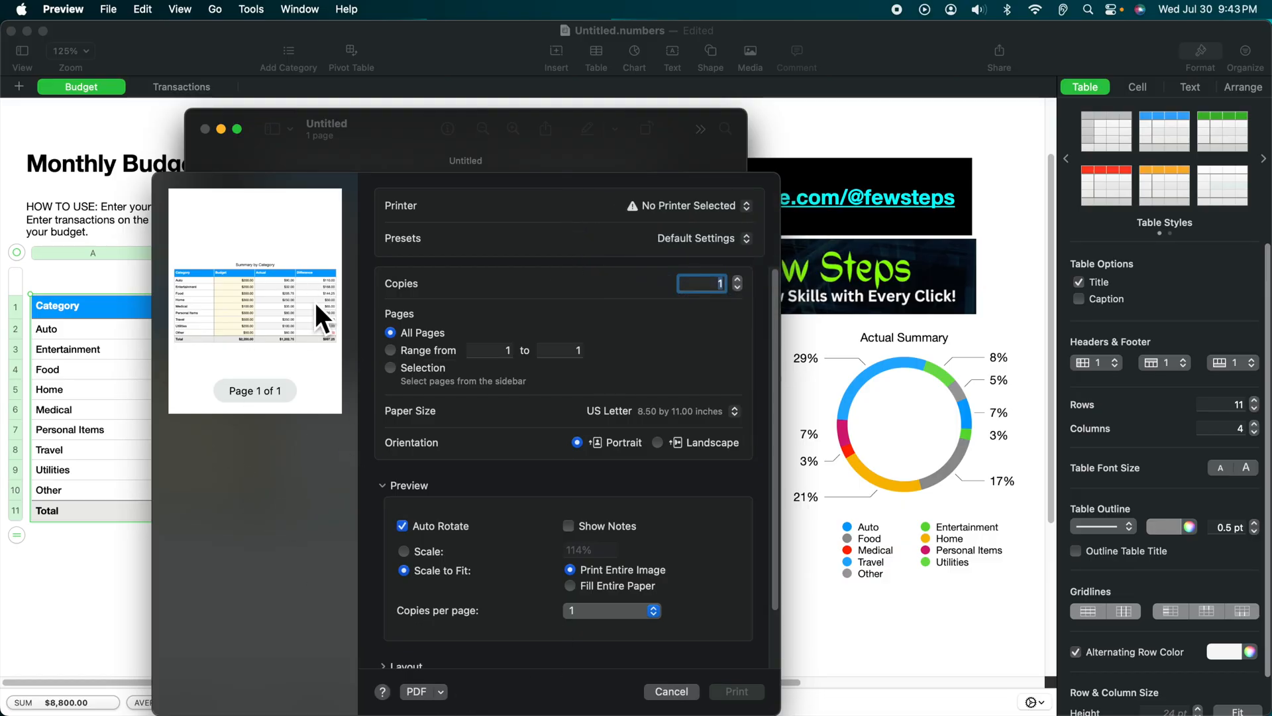
mouse_move(351, 318)
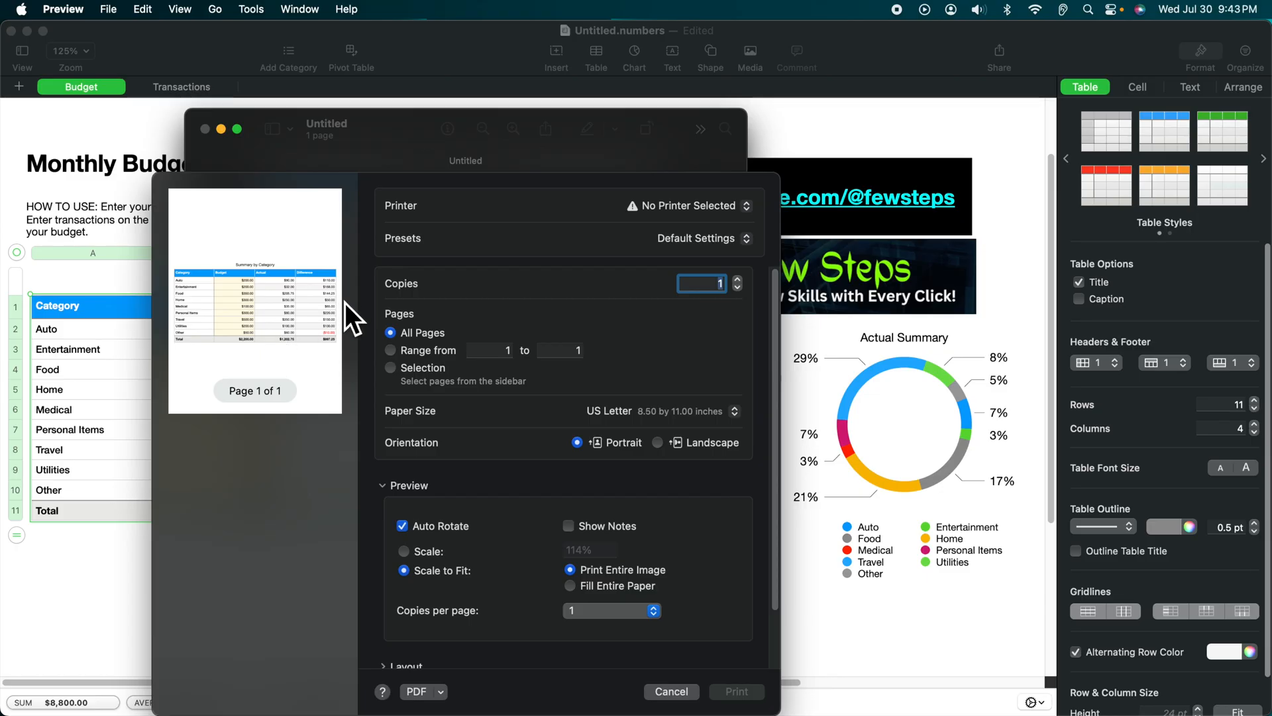
left_click(669, 692)
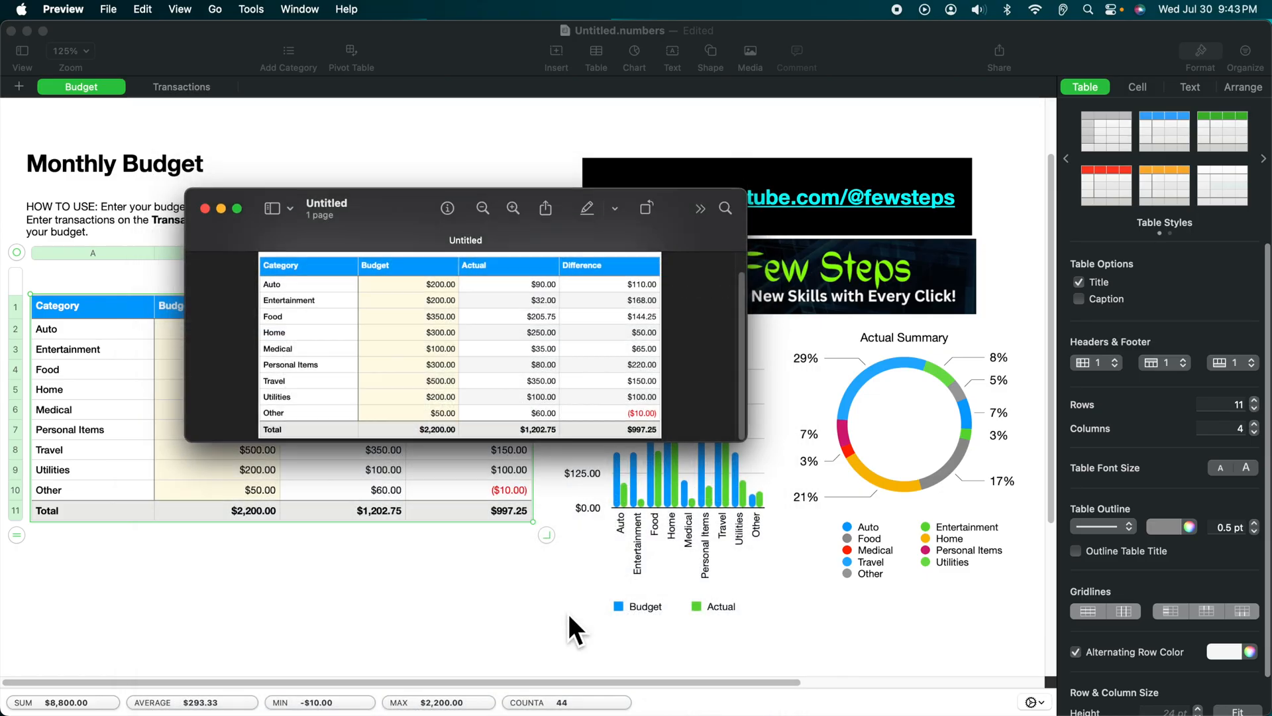
left_click(206, 209)
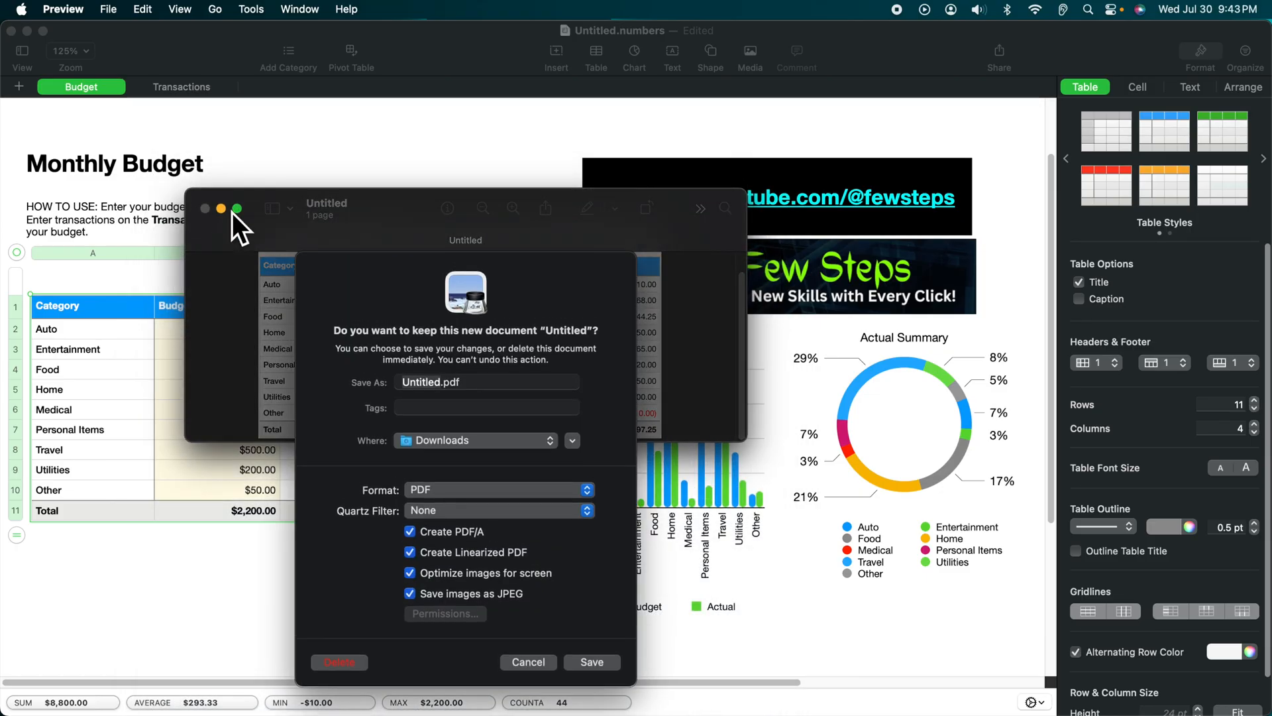